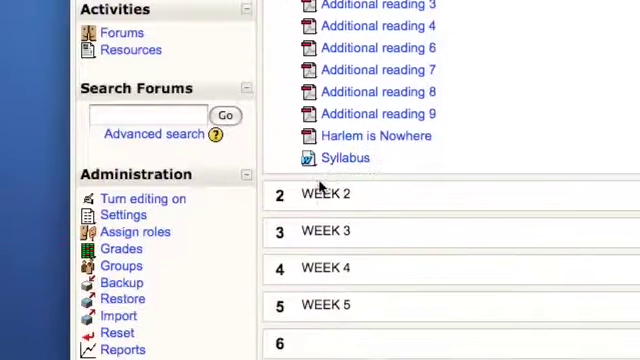
Go to Assign roles from the course's Administration block
{"action": "scroll", "scroll_direction": "down", "scroll_amount": 3}
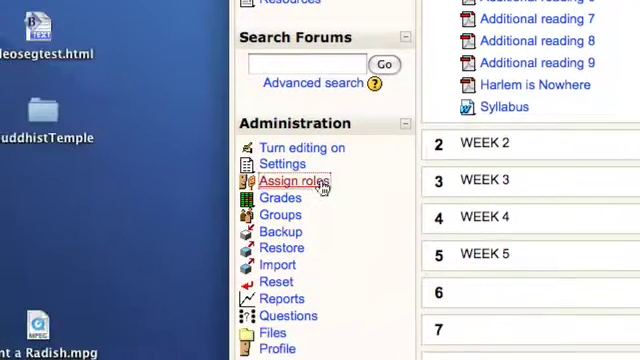
{"action": "left_click", "coordinate": [290, 182]}
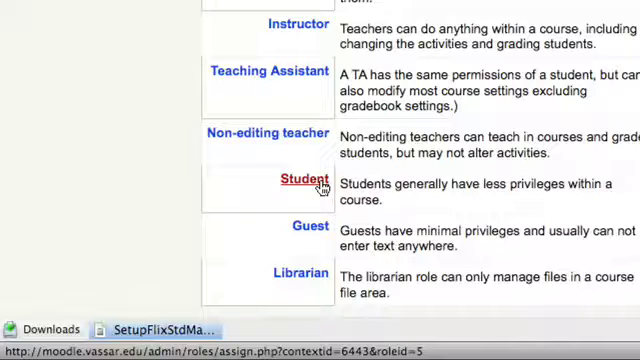
Choose the Student role to assign to users in the course
{"action": "left_click", "coordinate": [292, 184]}
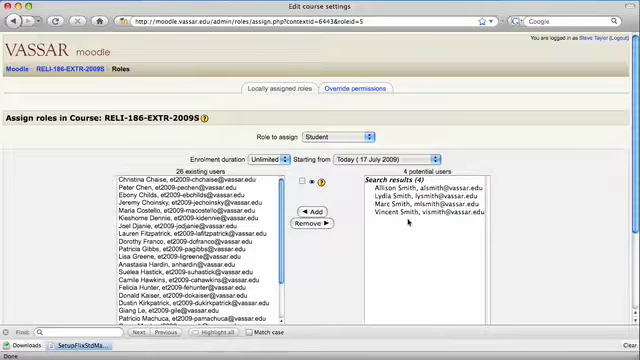
Add the selected potential user as a Student, then show the dropdown of other assignable roles
{"action": "left_click", "coordinate": [420, 210]}
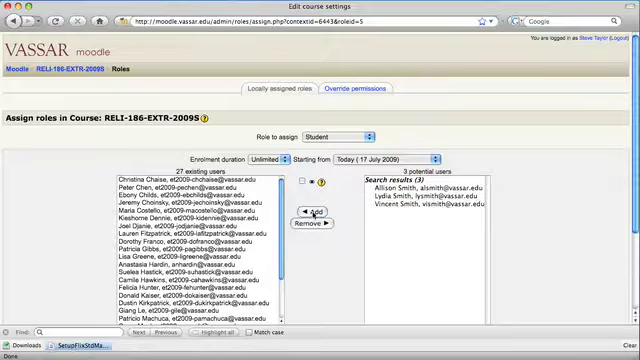
{"action": "scroll", "scroll_direction": "down", "scroll_amount": 3}
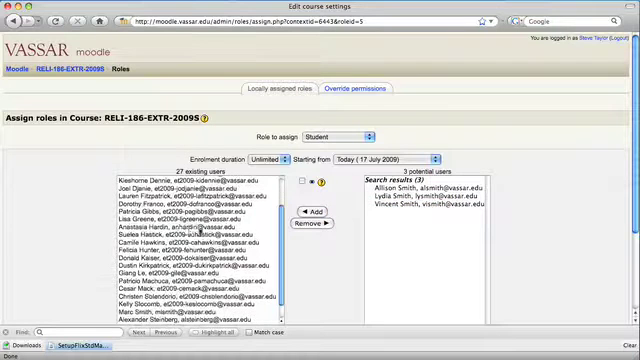
{"action": "scroll", "scroll_direction": "down", "scroll_amount": 3}
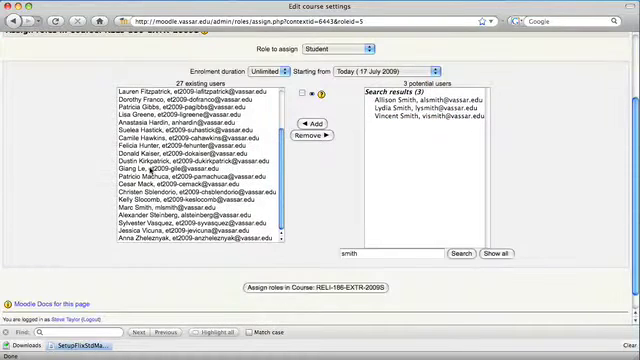
{"action": "left_click", "coordinate": [180, 210]}
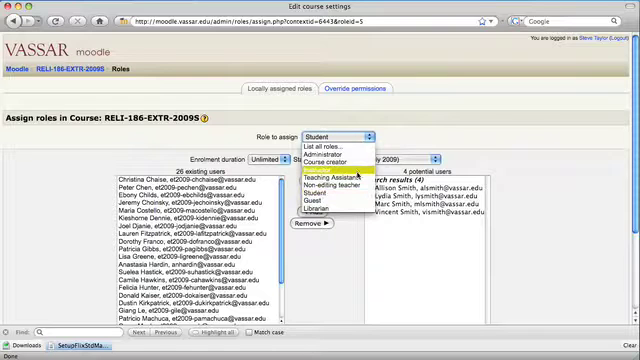
{"action": "mouse_move", "coordinate": [318, 192]}
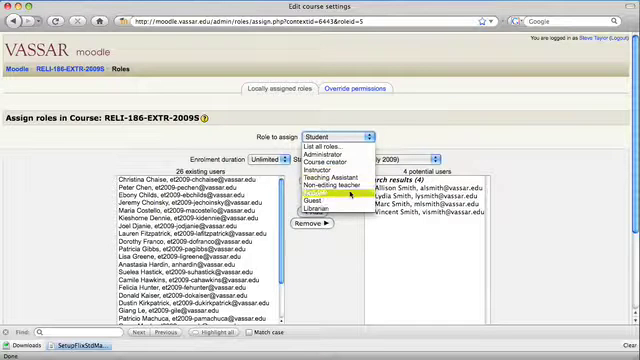
{"action": "mouse_move", "coordinate": [316, 202]}
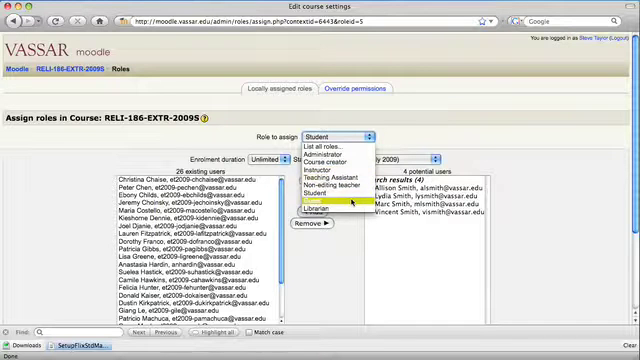